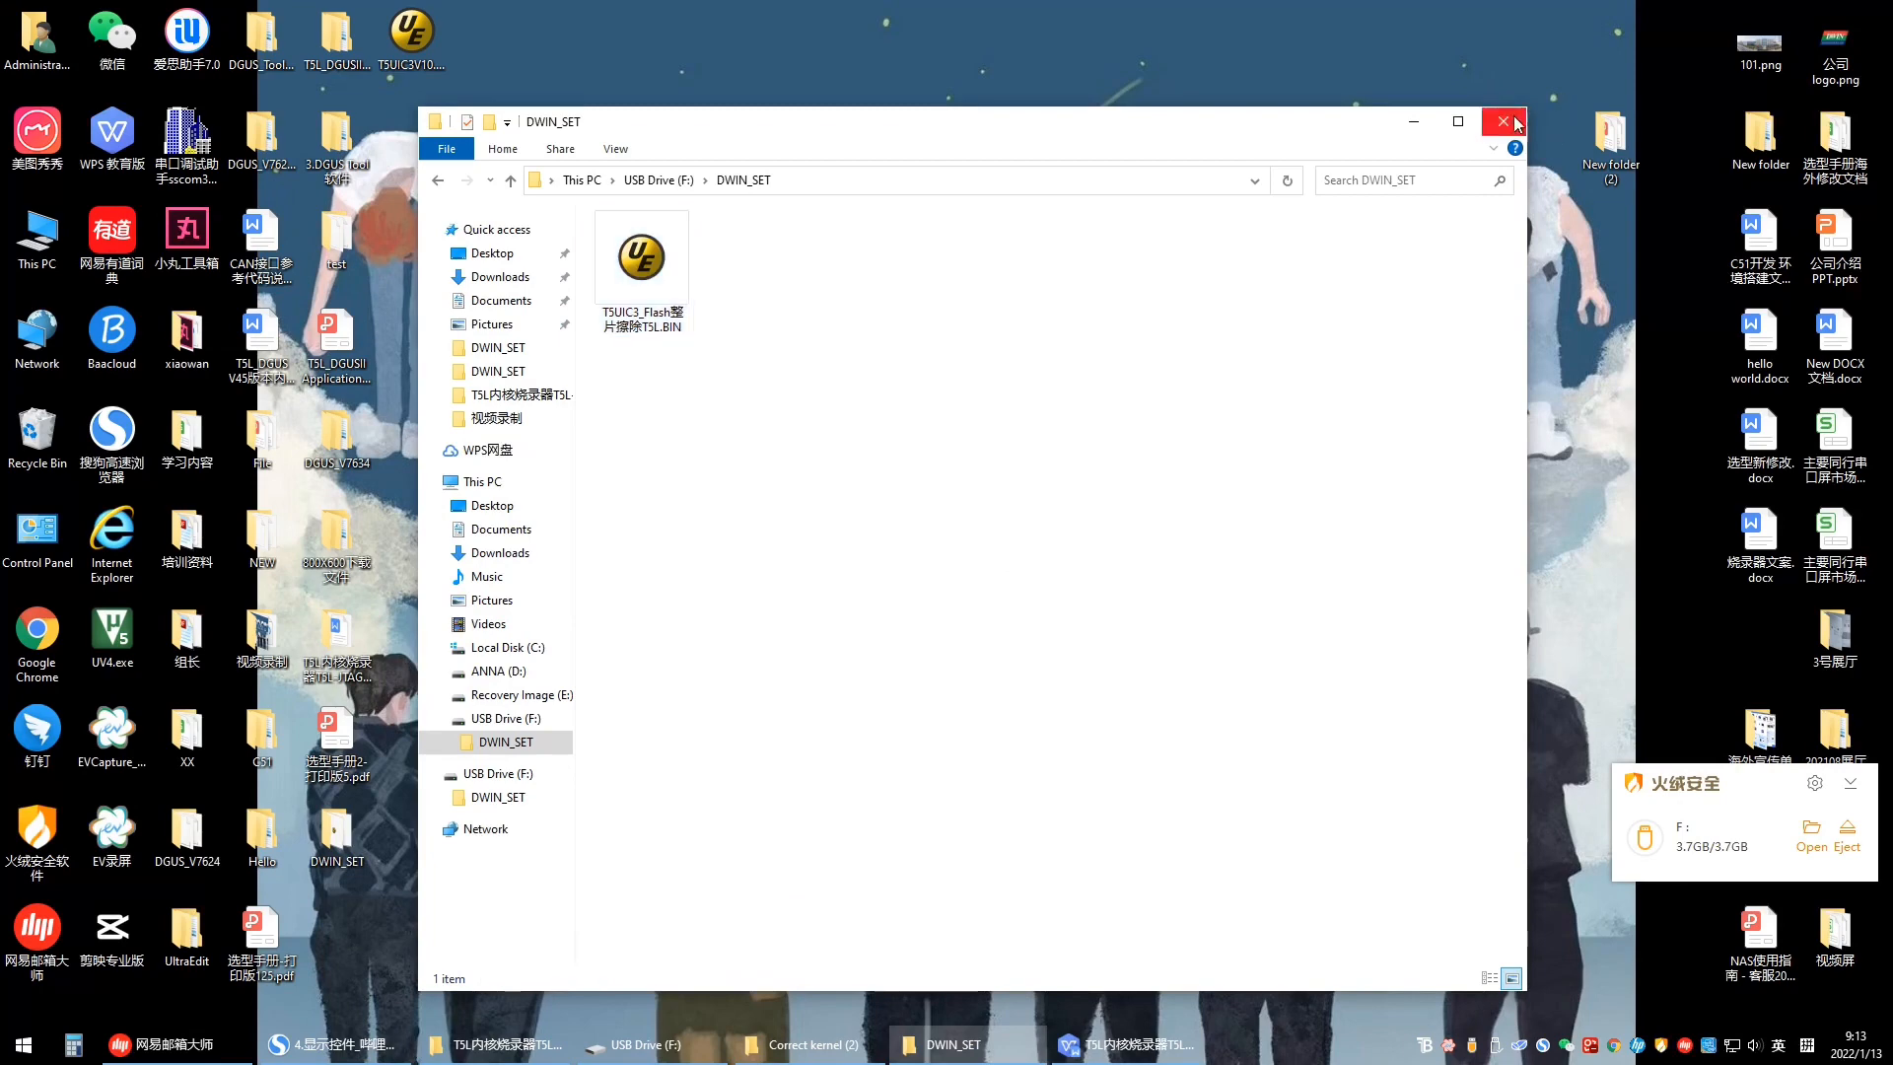
- Close the Explorer window showing the USB drive's DWIN_SET folder
{"action": "left_click", "coordinate": [1501, 120]}
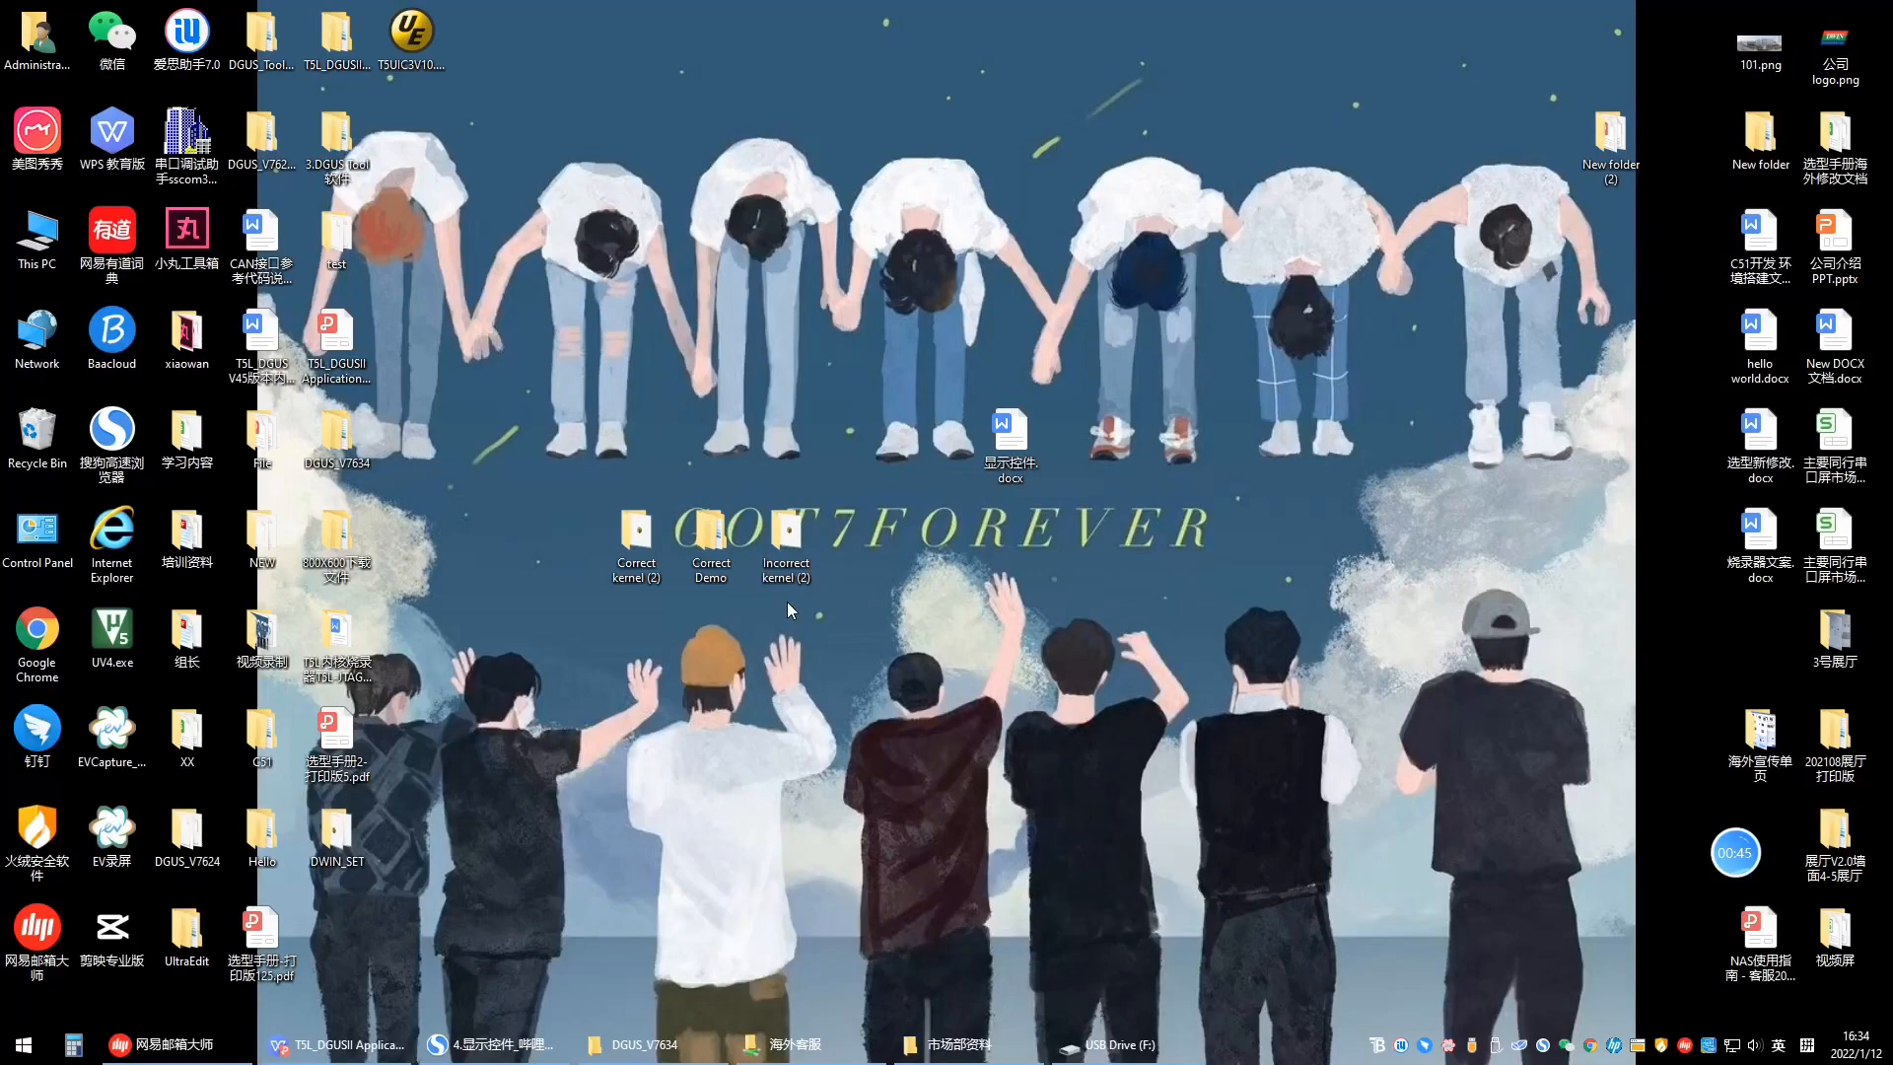
- Open the desktop DWIN_SET folder and select its CFG configuration file
{"action": "left_click", "coordinate": [338, 830]}
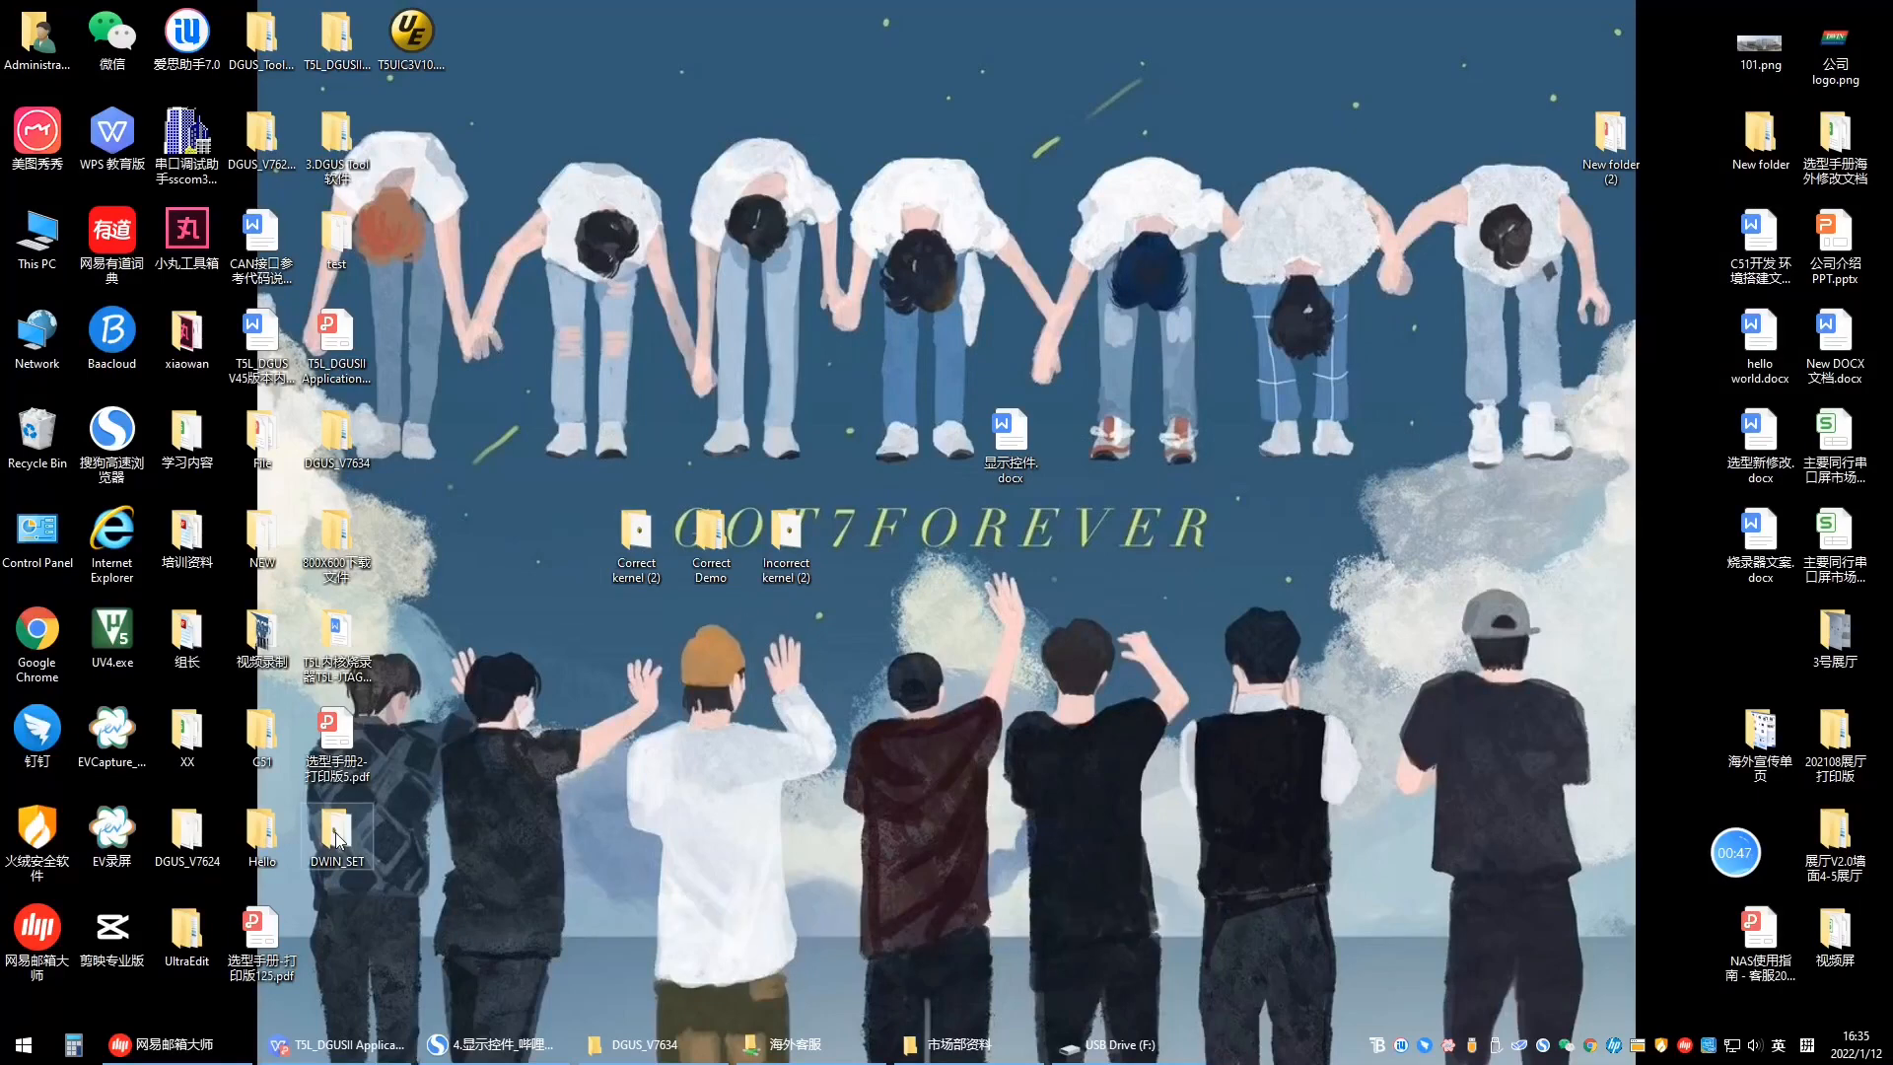
{"action": "double_click", "coordinate": [335, 831]}
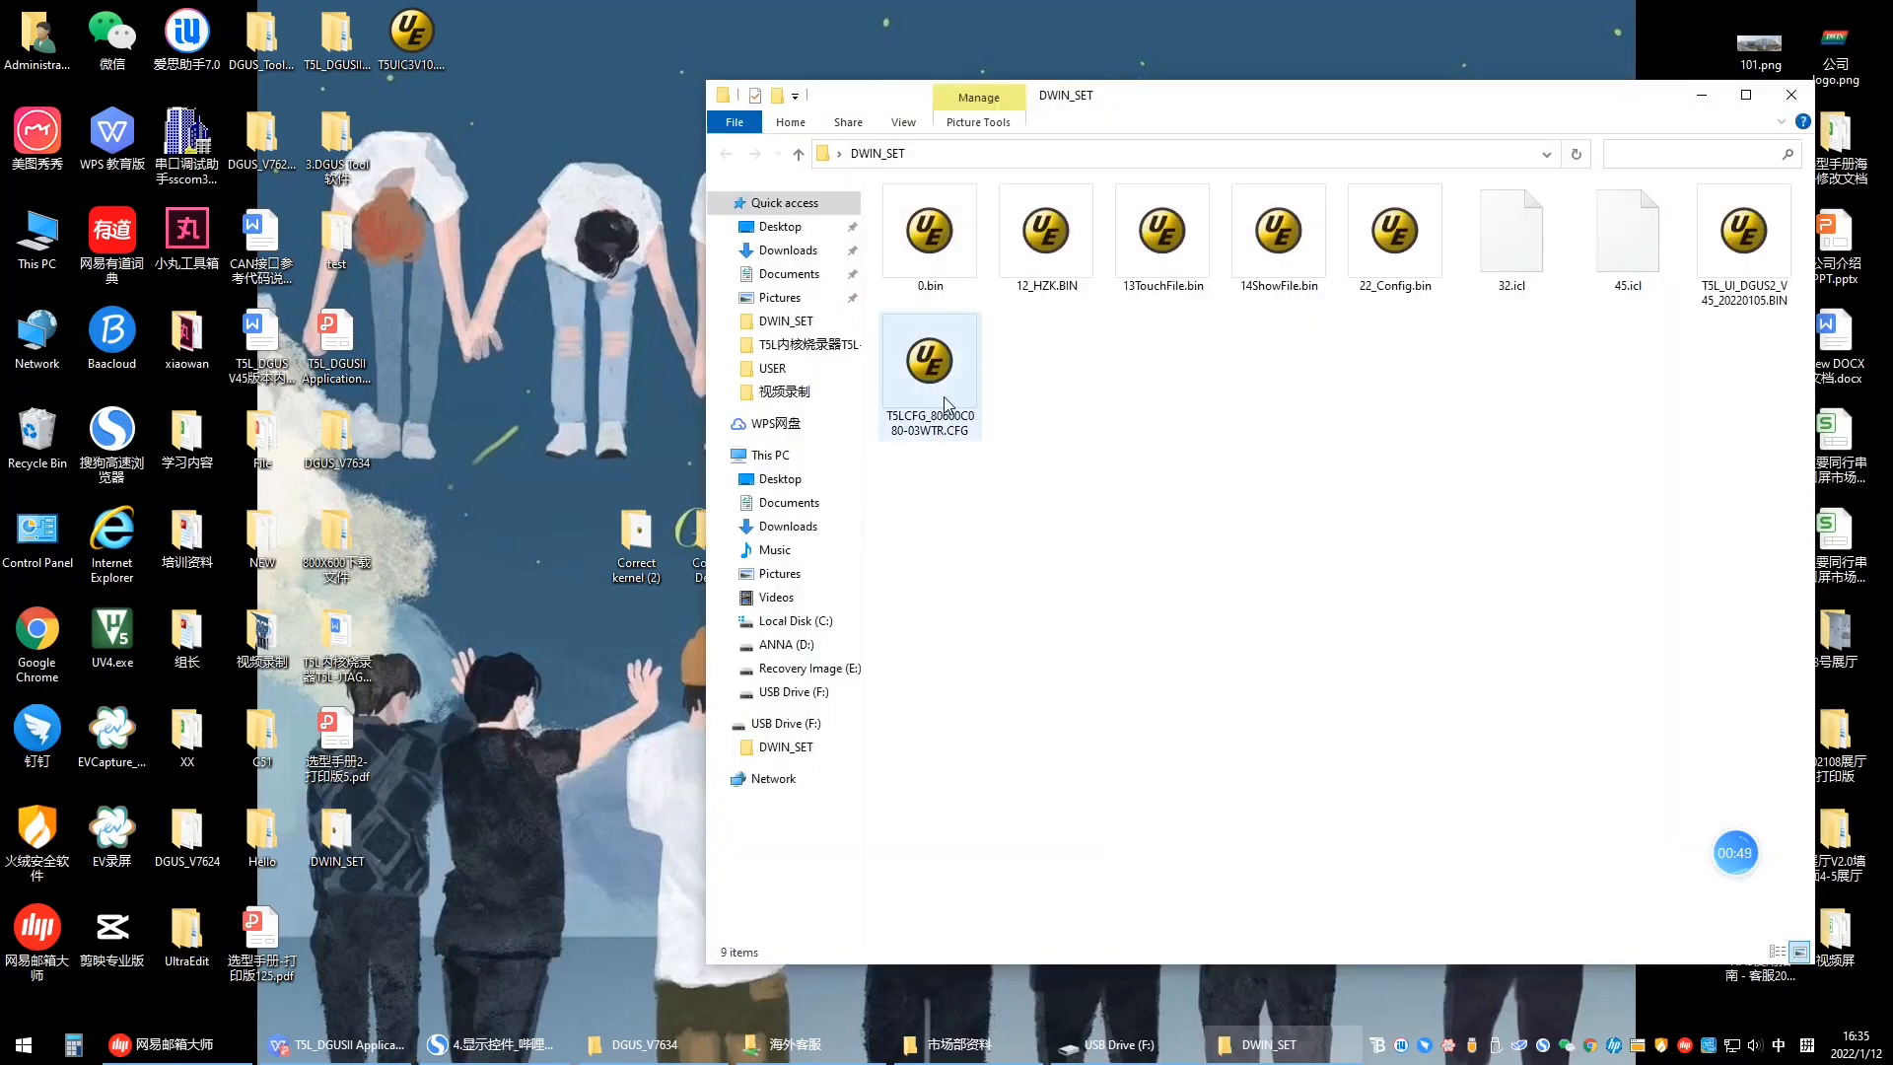
{"action": "left_click", "coordinate": [1743, 230]}
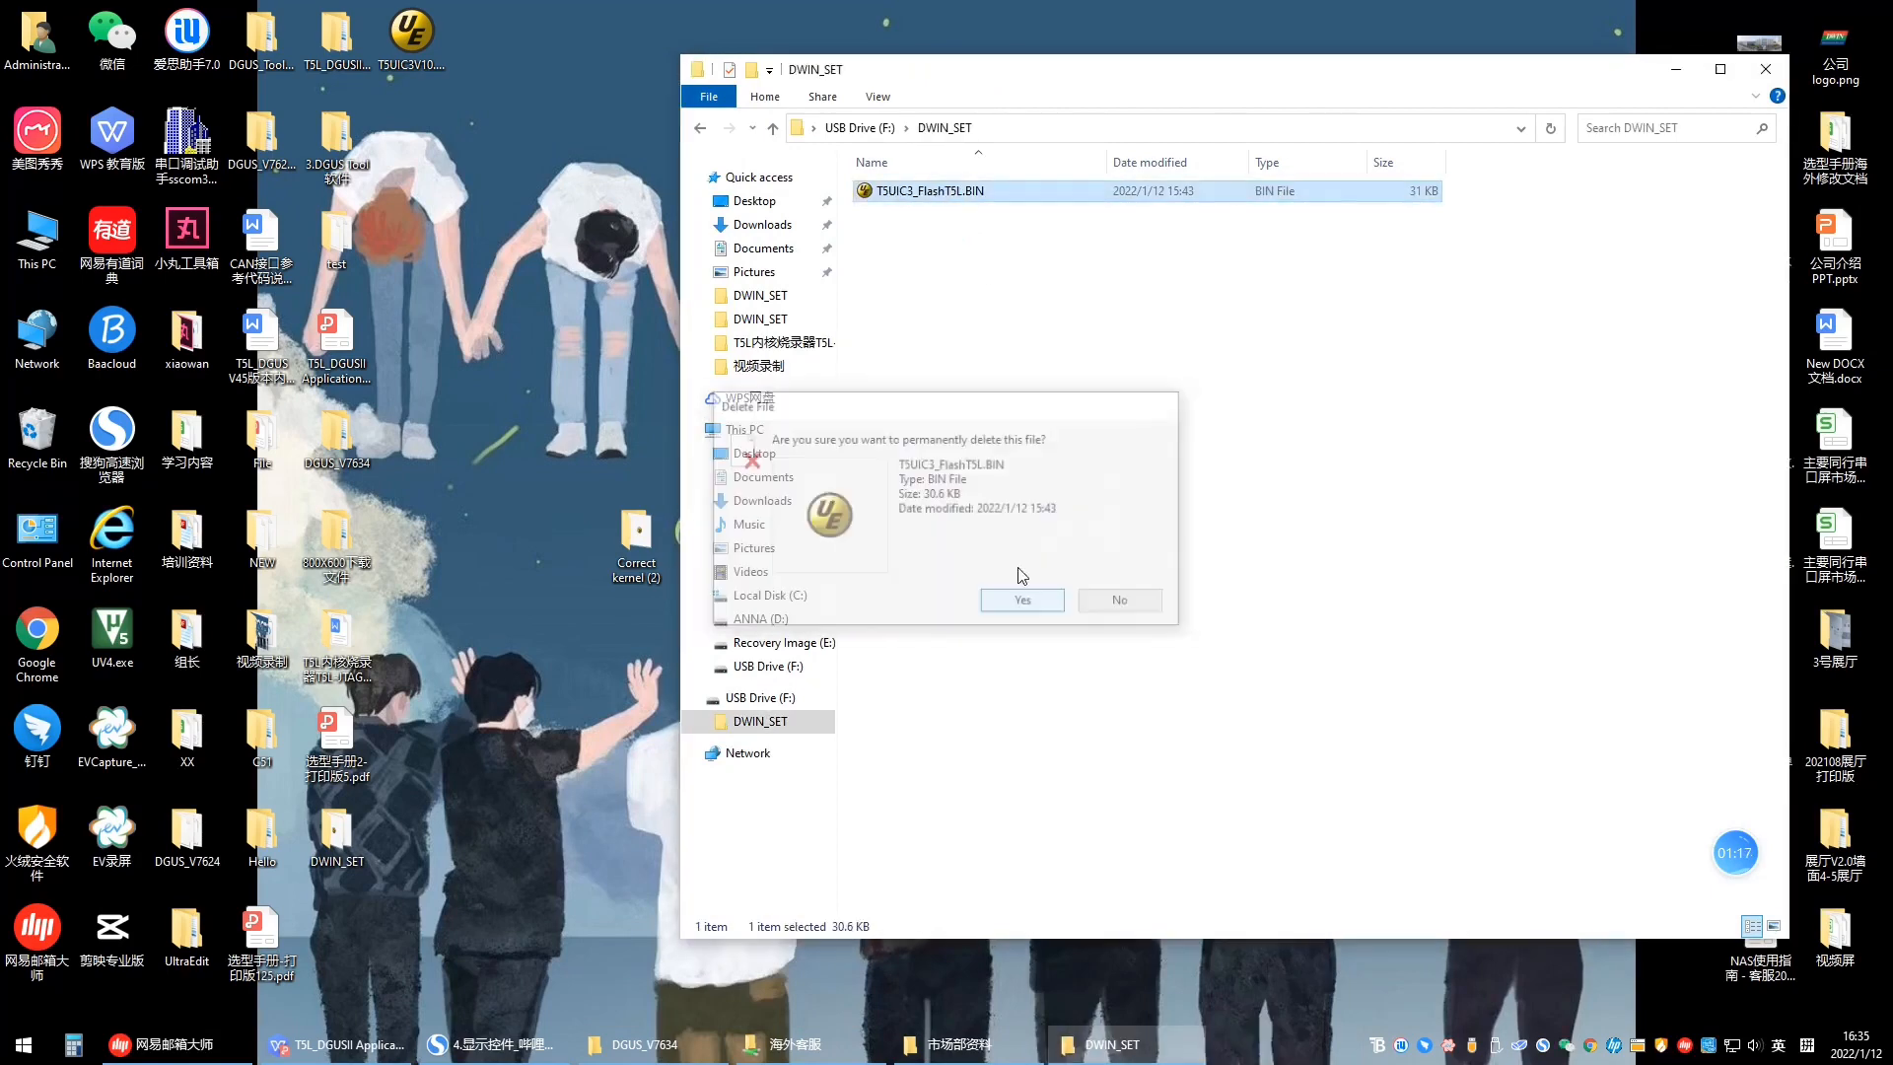
{"action": "left_click", "coordinate": [1021, 601]}
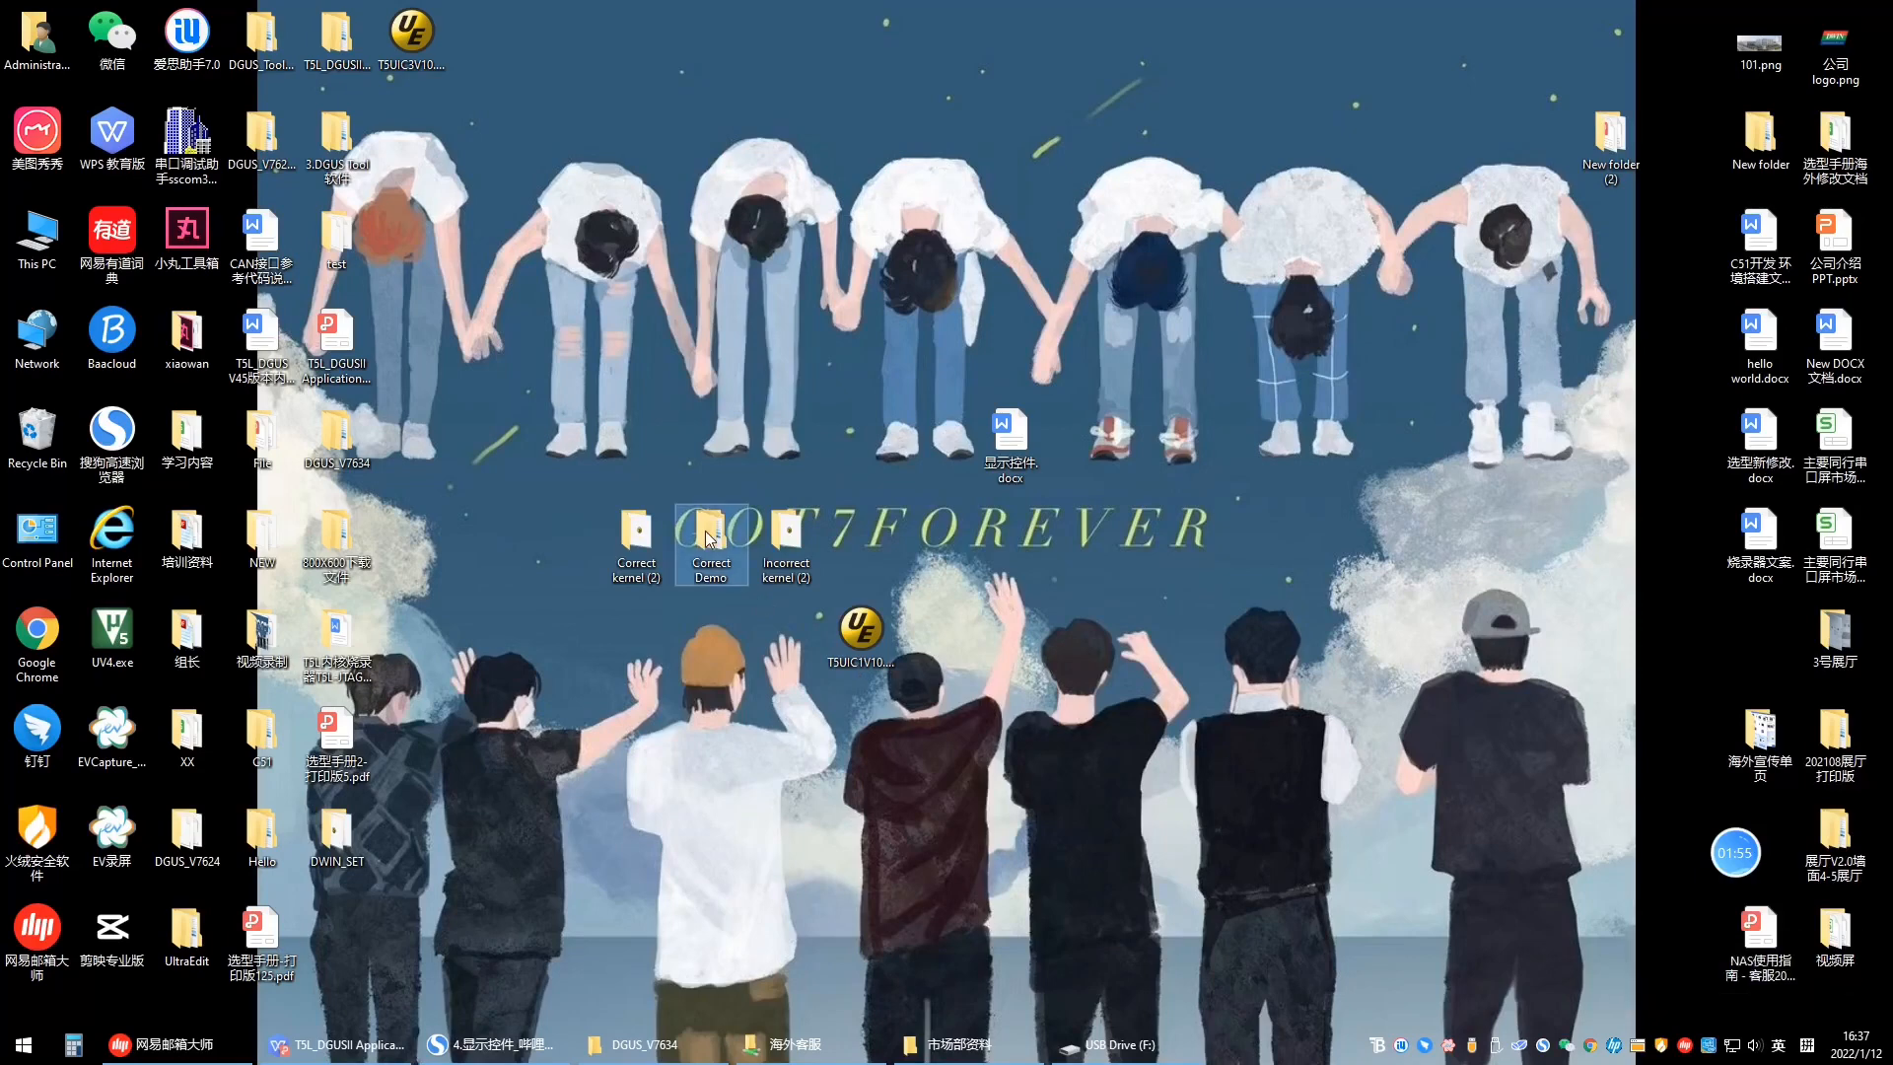
- Open the Correct Demo folder, then confirm permanently deleting DWIN_SET from USB drive F:
{"action": "double_click", "coordinate": [710, 528]}
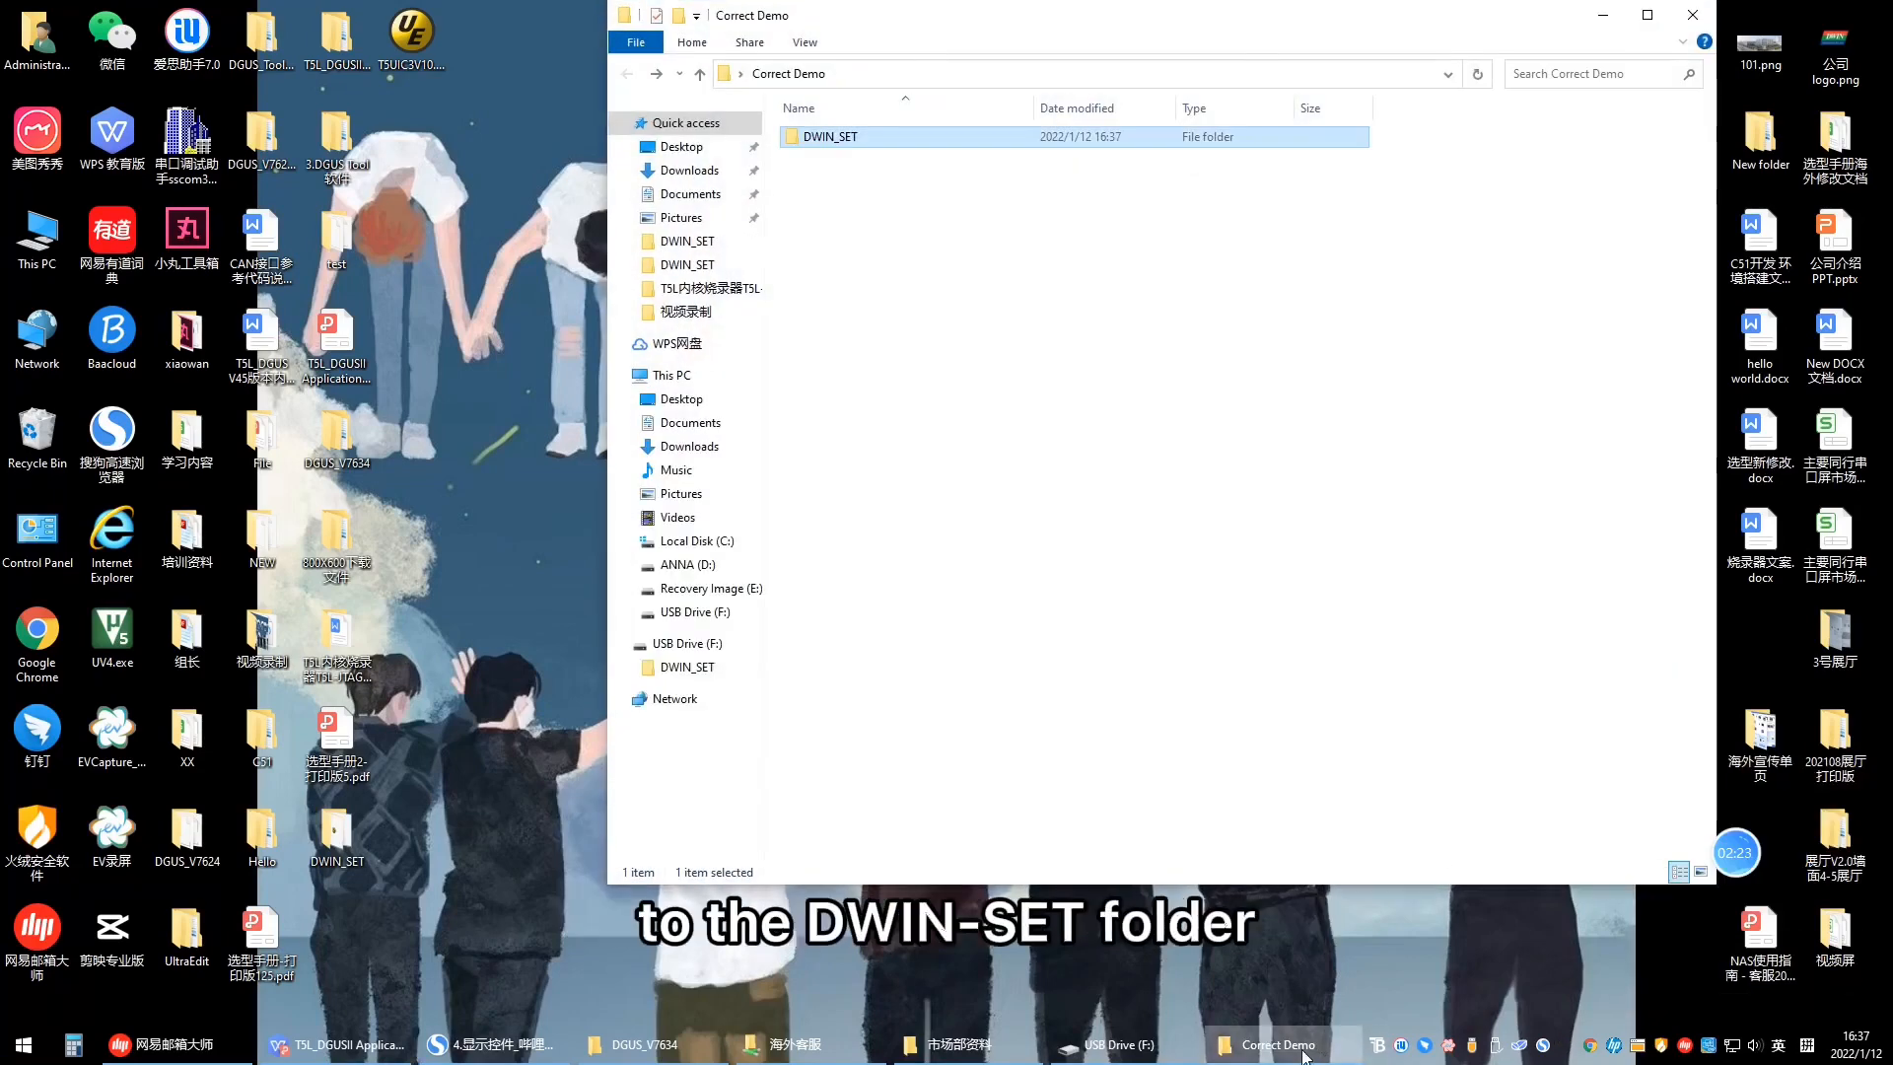
{"action": "left_click", "coordinate": [1117, 1044]}
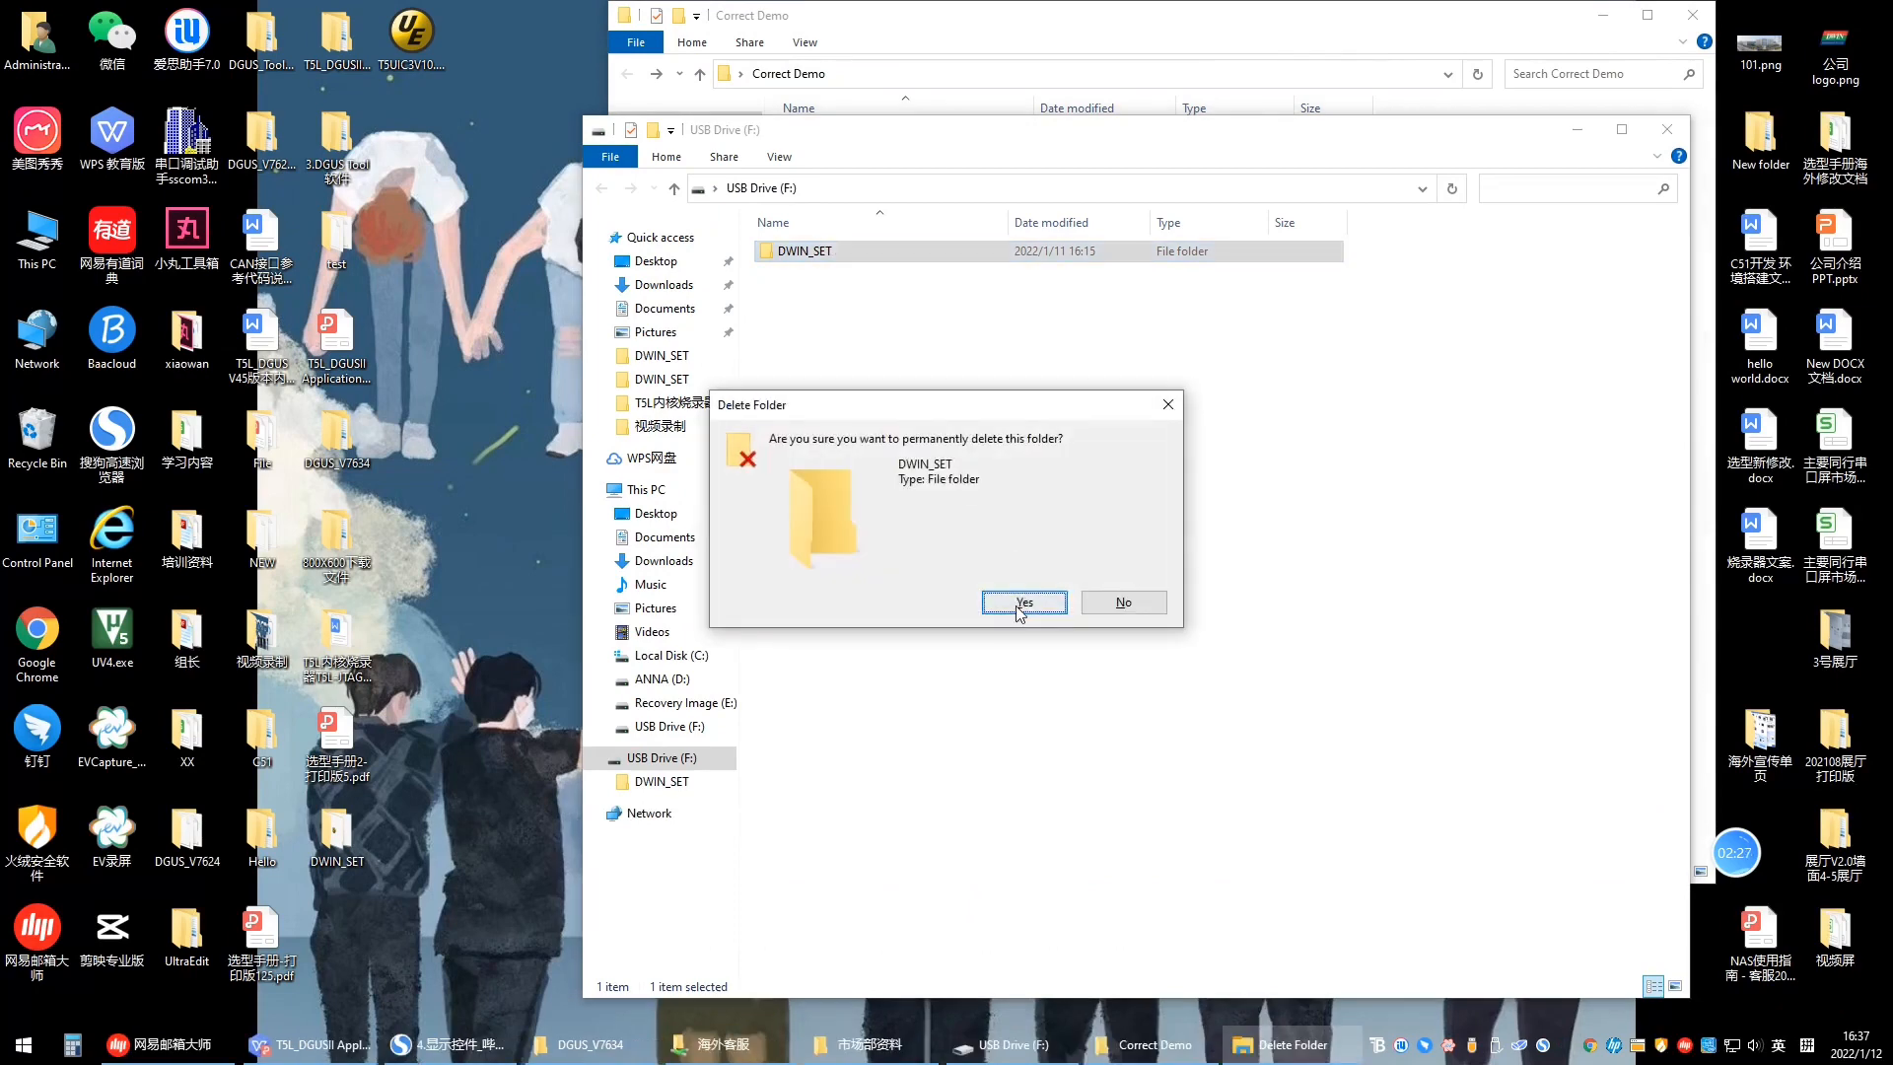
{"action": "left_click", "coordinate": [1023, 602]}
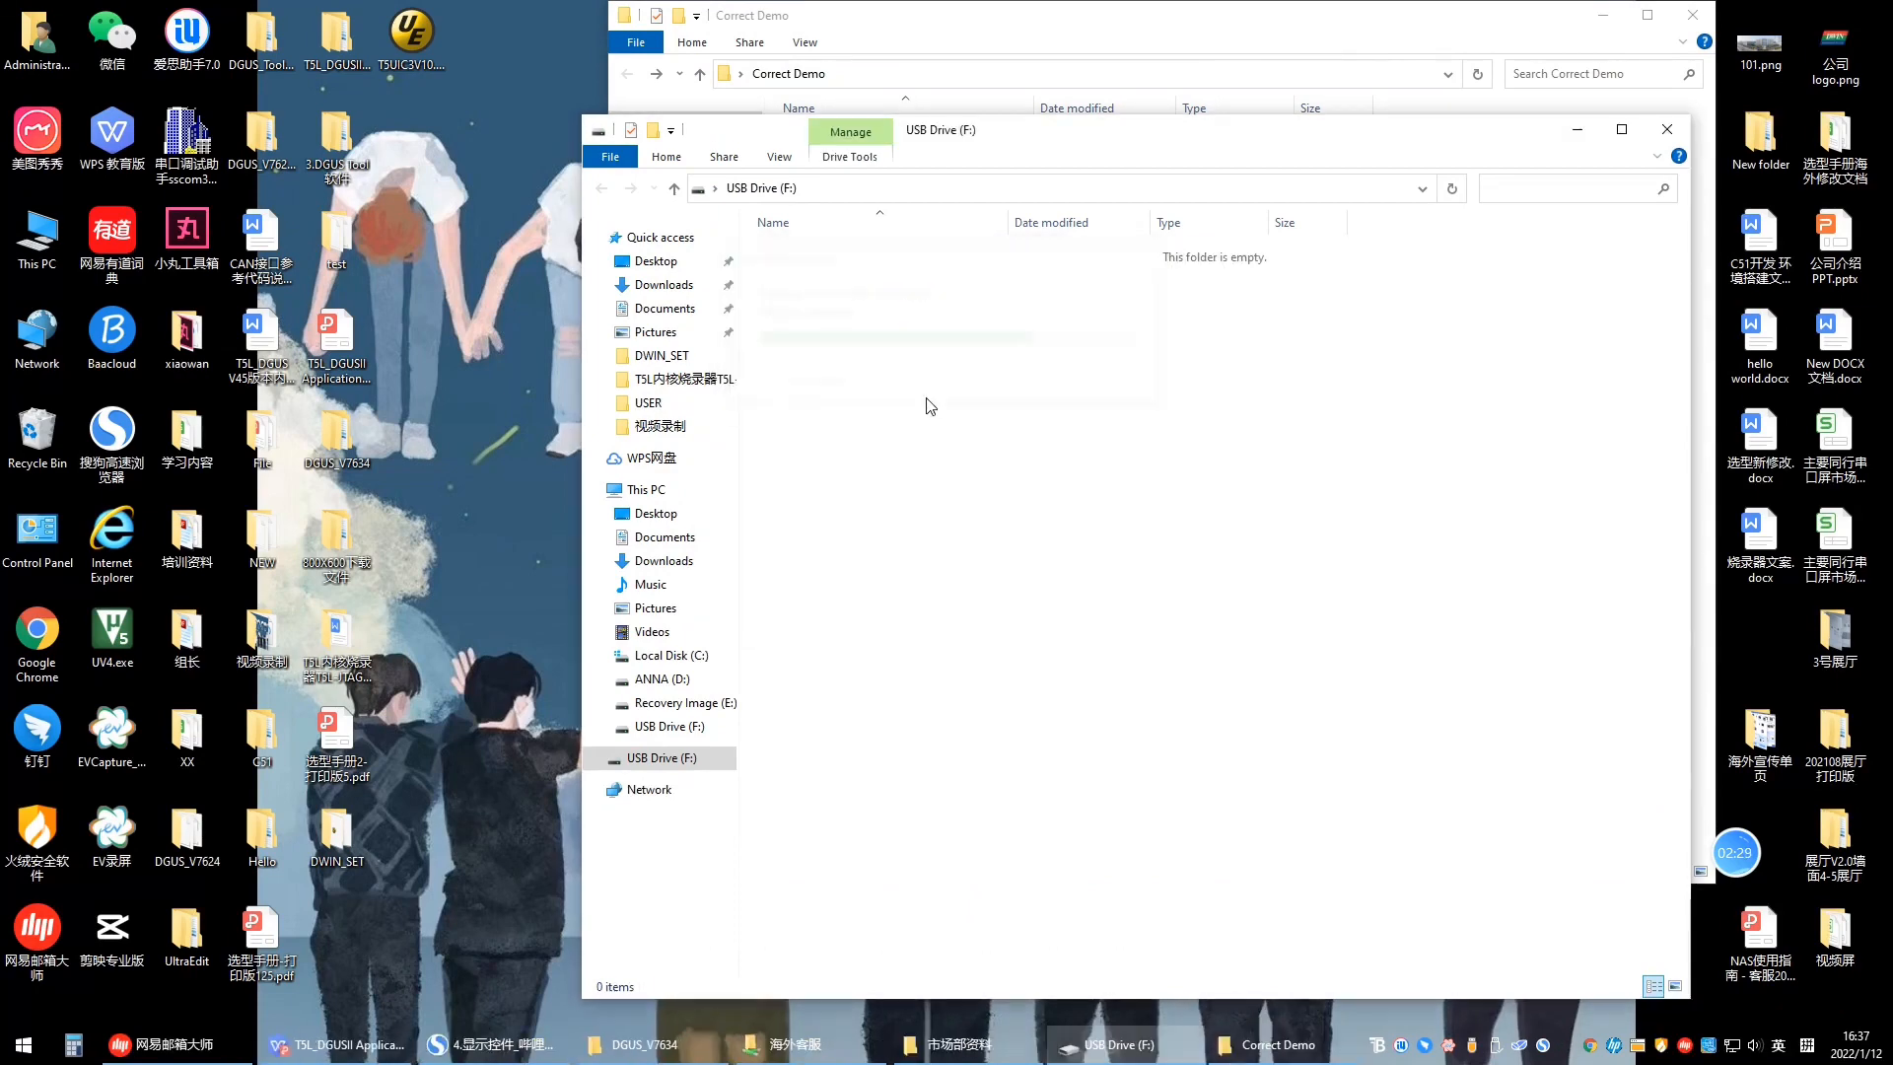